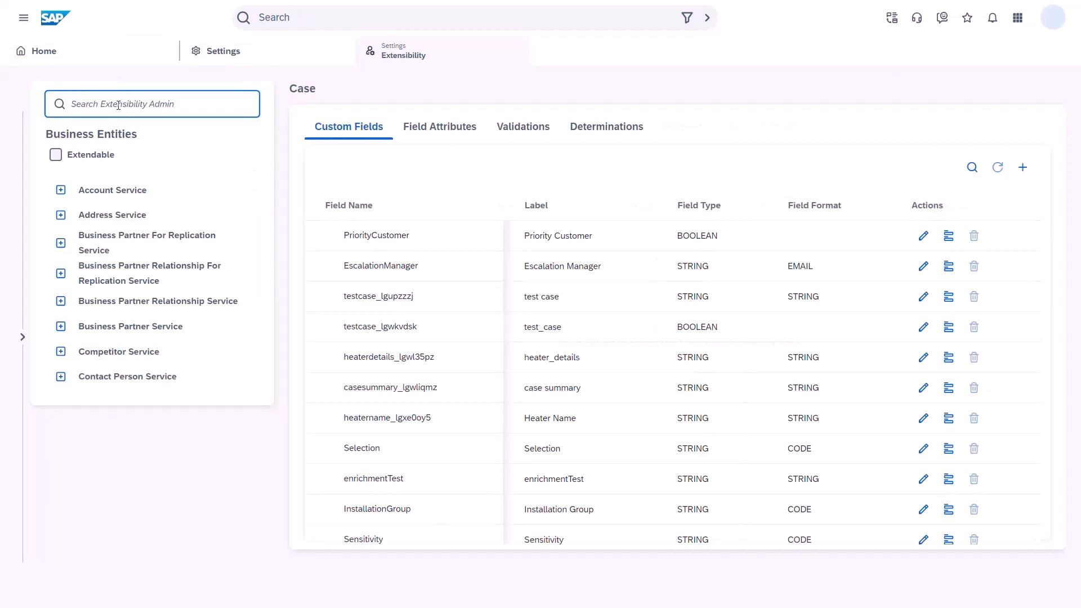
Find the Case entity under Case Service and begin a new validation using code blocks
type("case")
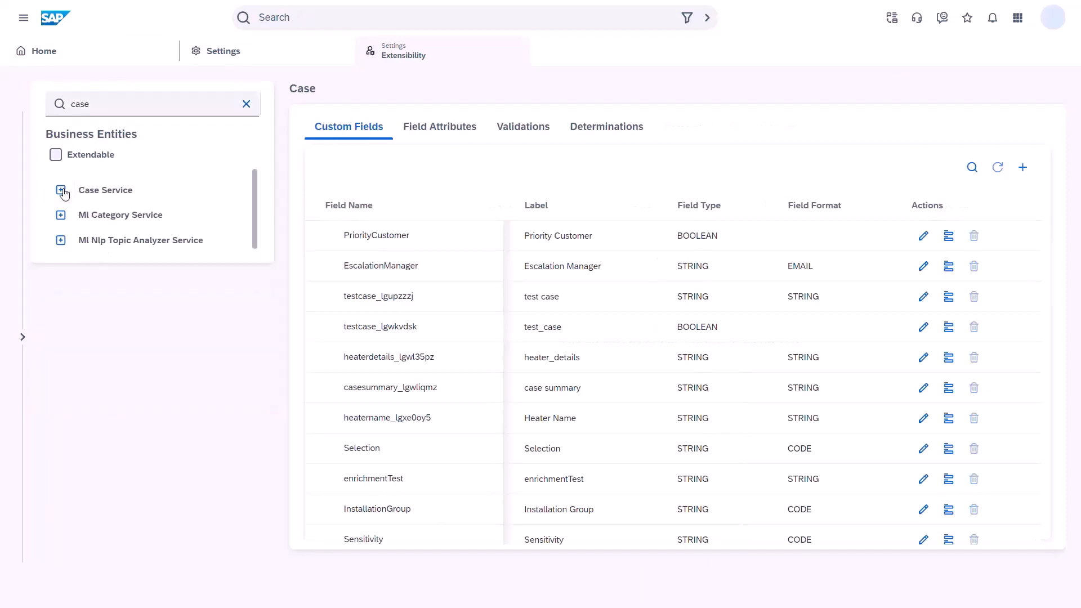
left_click(61, 190)
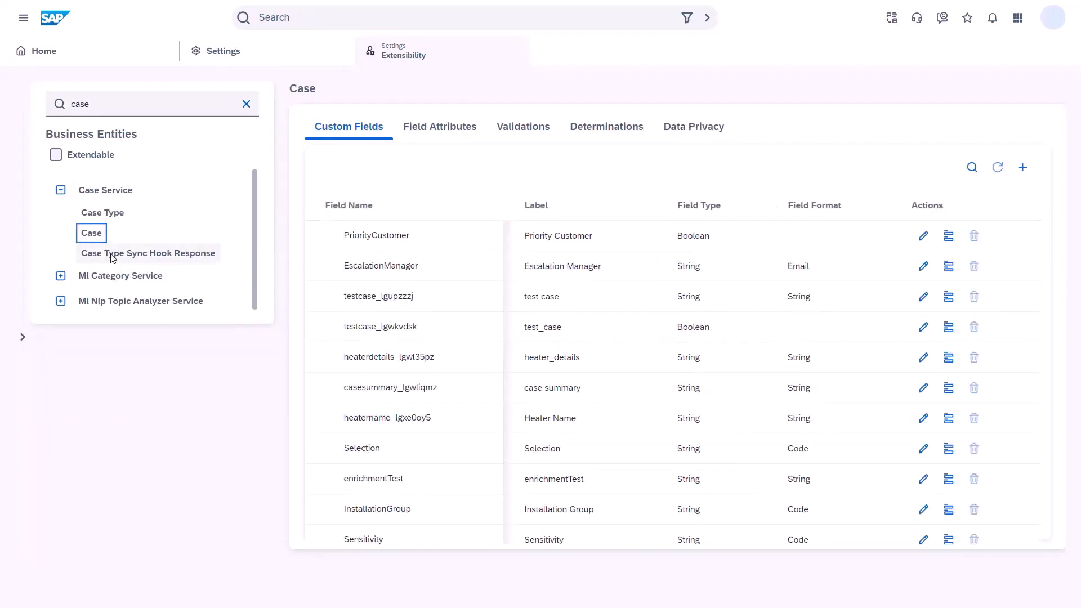
left_click(522, 127)
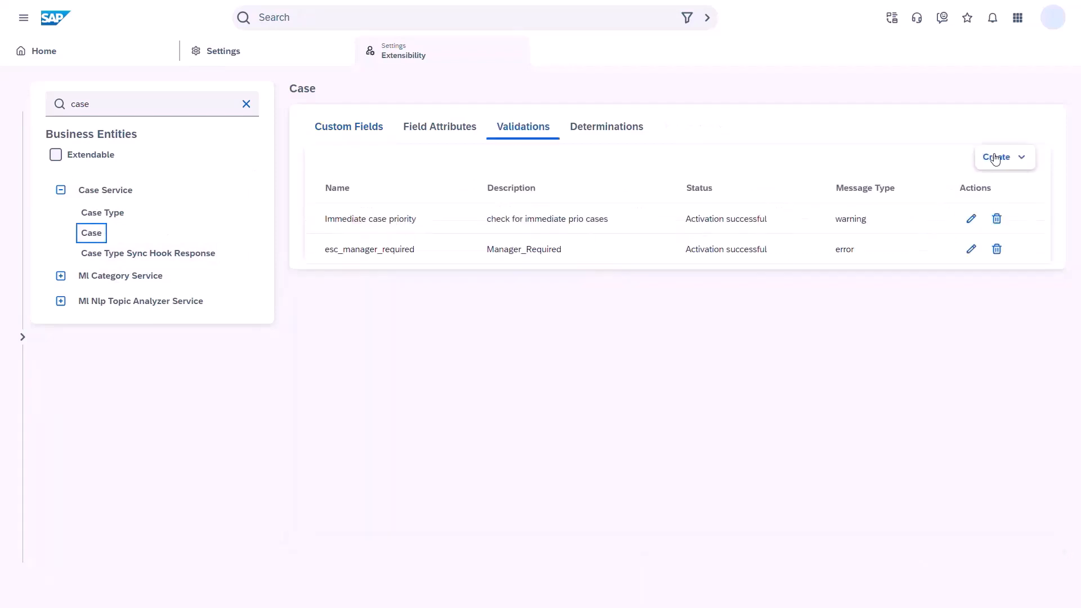
left_click(1000, 158)
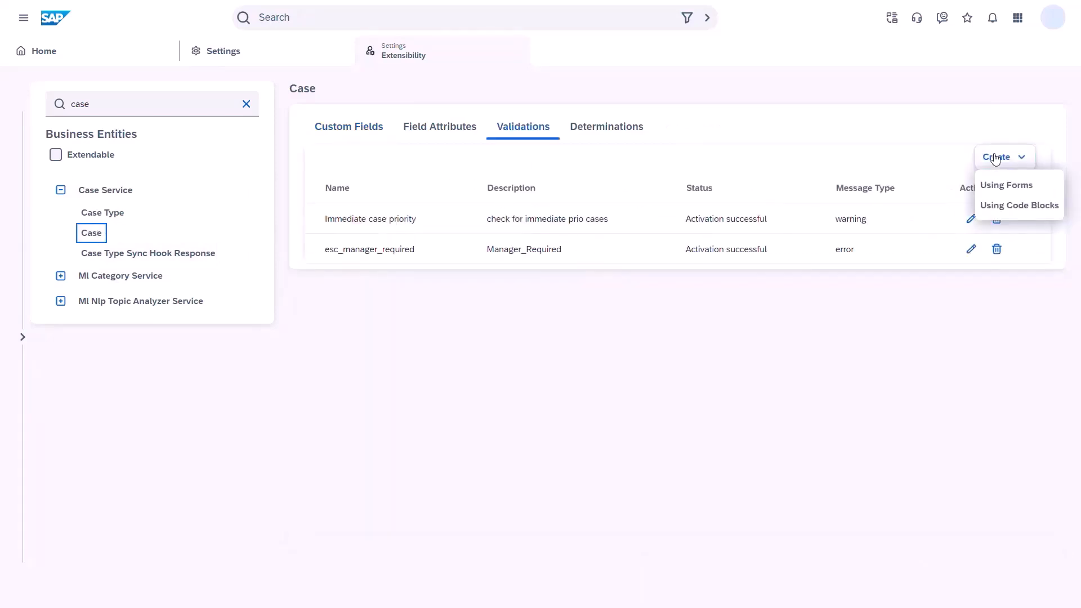
left_click(1017, 205)
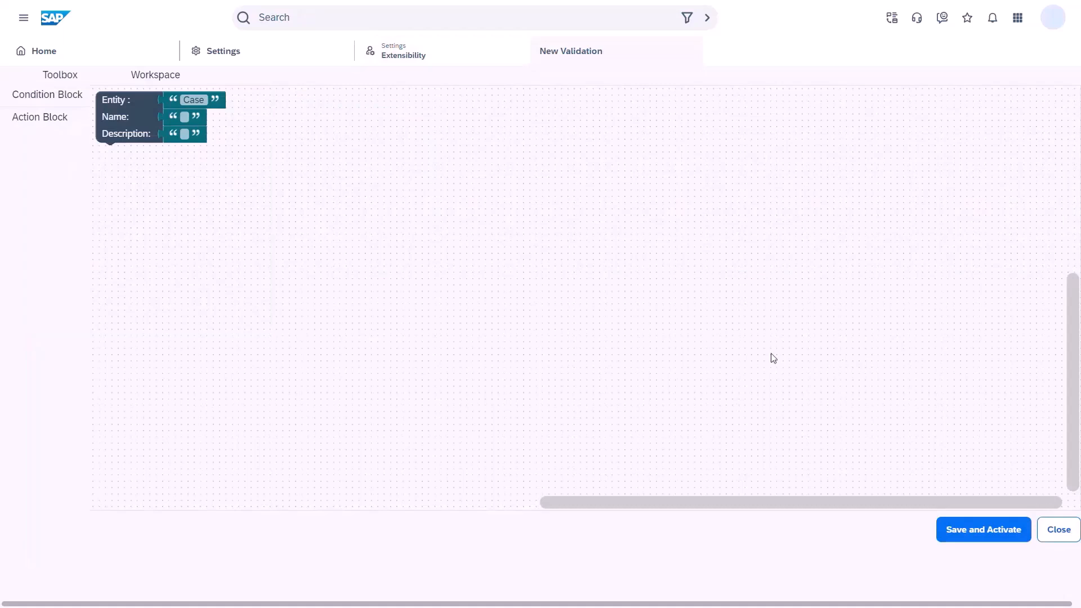
Set the validation name and description to 'PasswordQueriesNotAllowed'
left_click(184, 116)
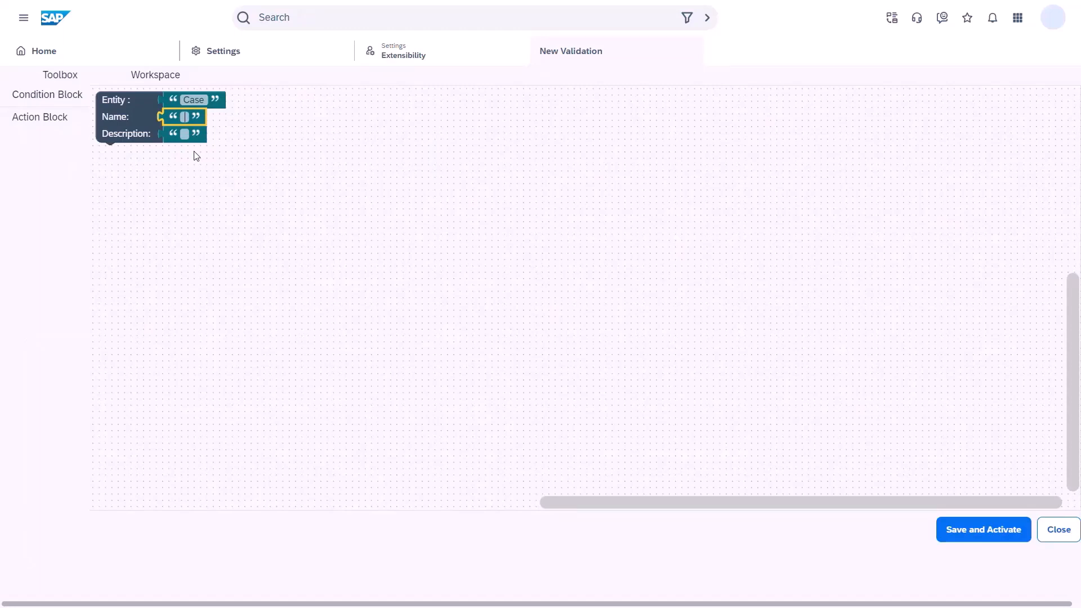
type("PasswordQueriesNotAllowed")
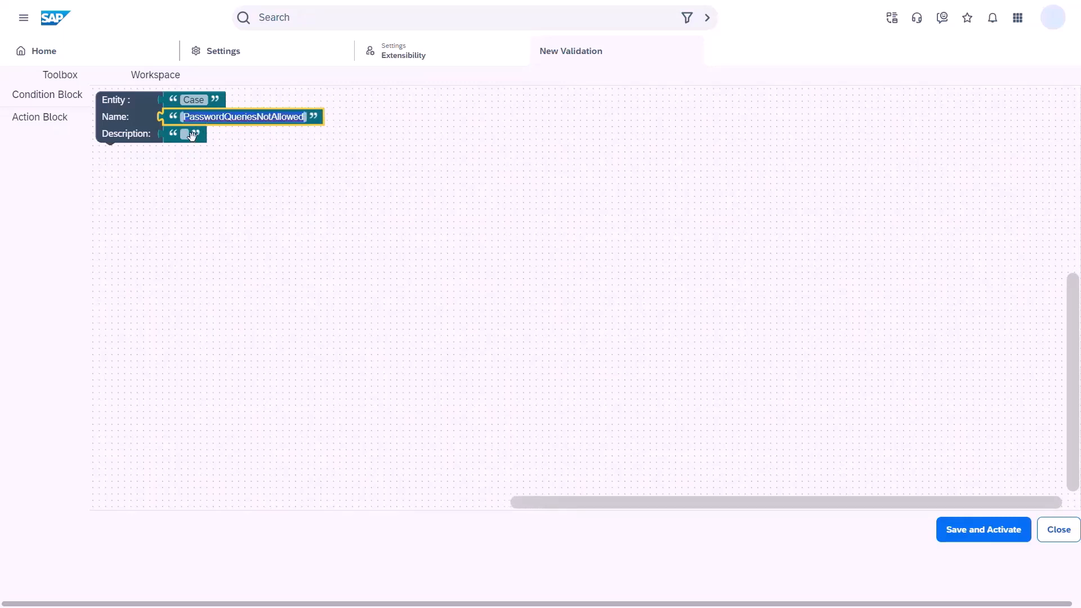
left_click(46, 95)
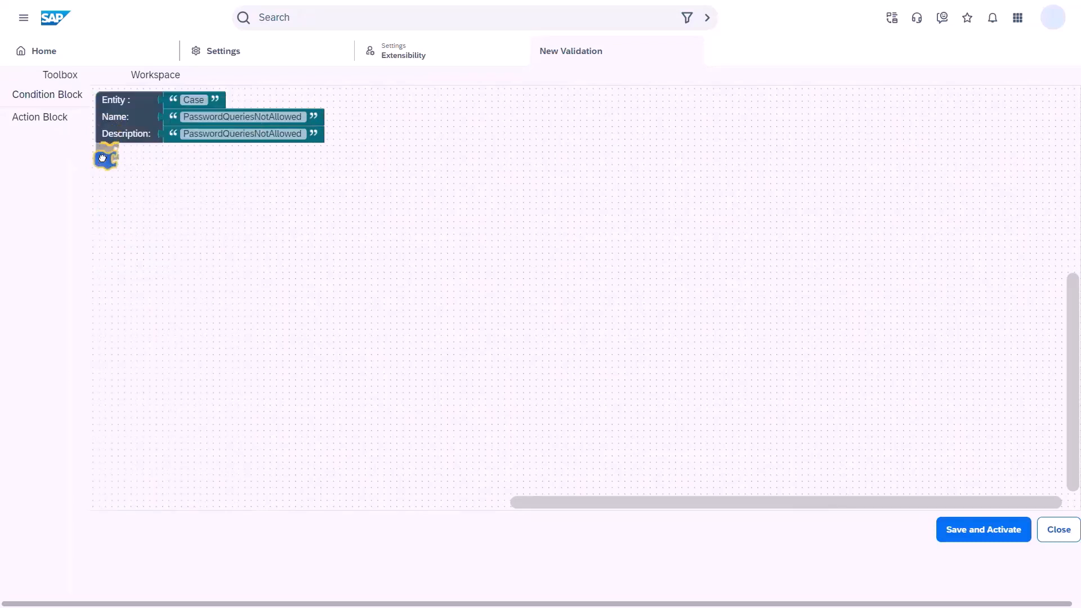
Add an If condition: Case subject Contains 'password'
left_click(47, 95)
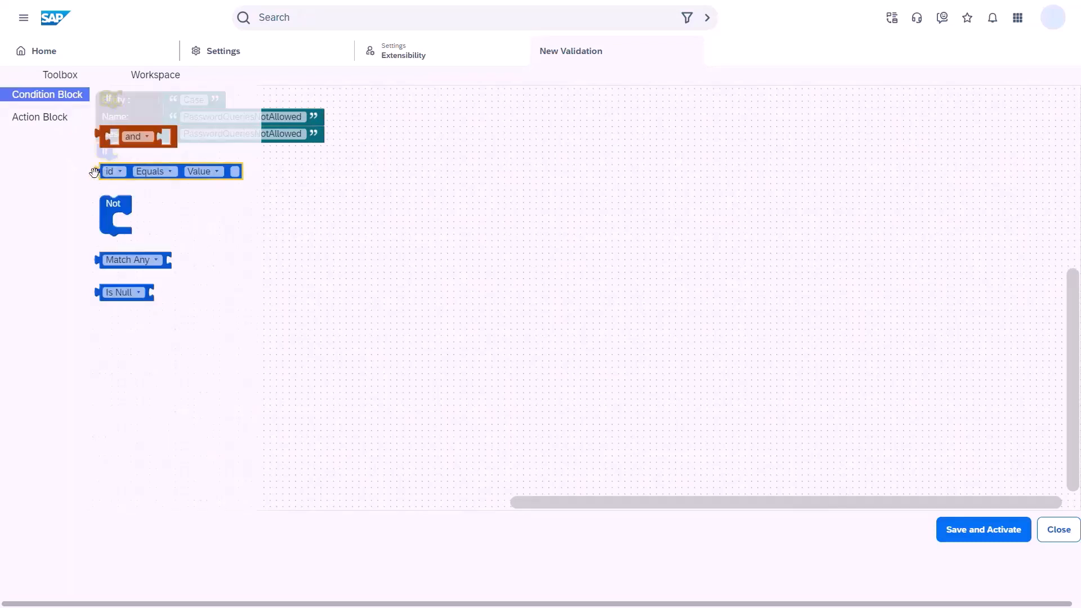
left_click_drag(112, 171, 130, 151)
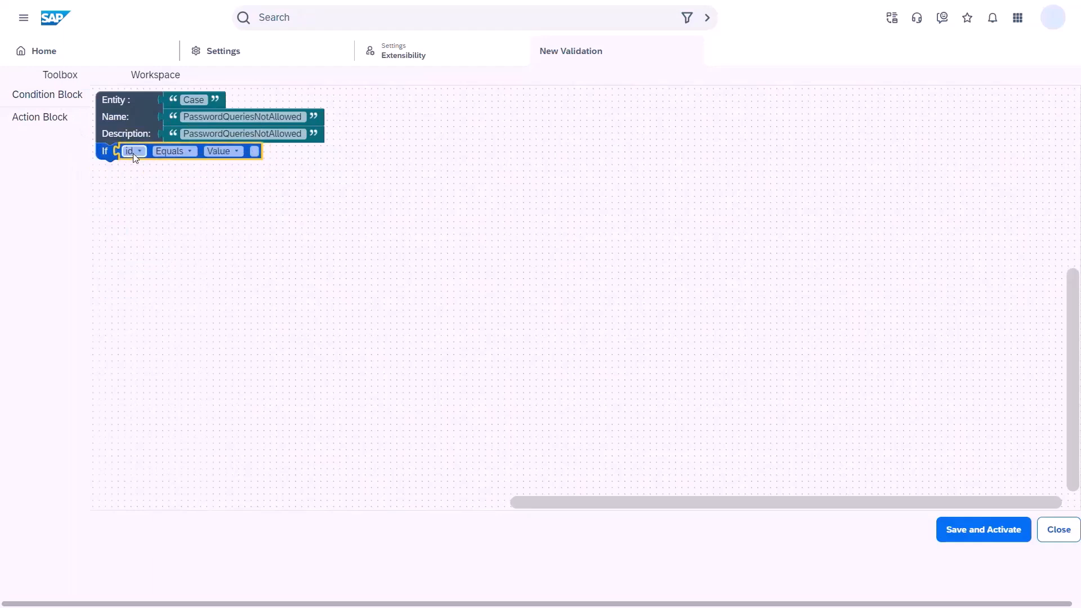
left_click(131, 151)
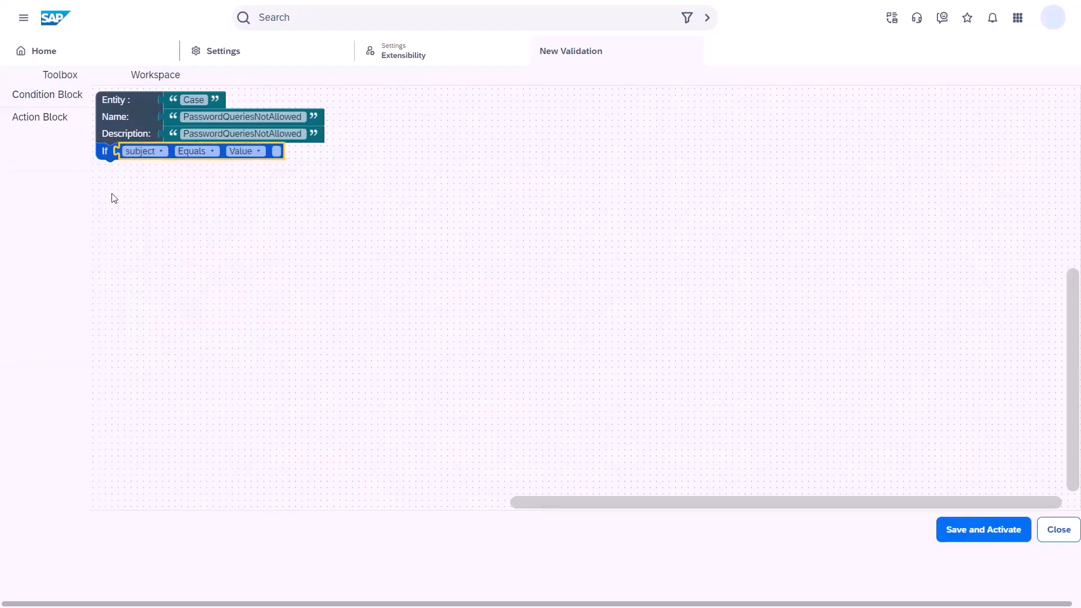
left_click(196, 151)
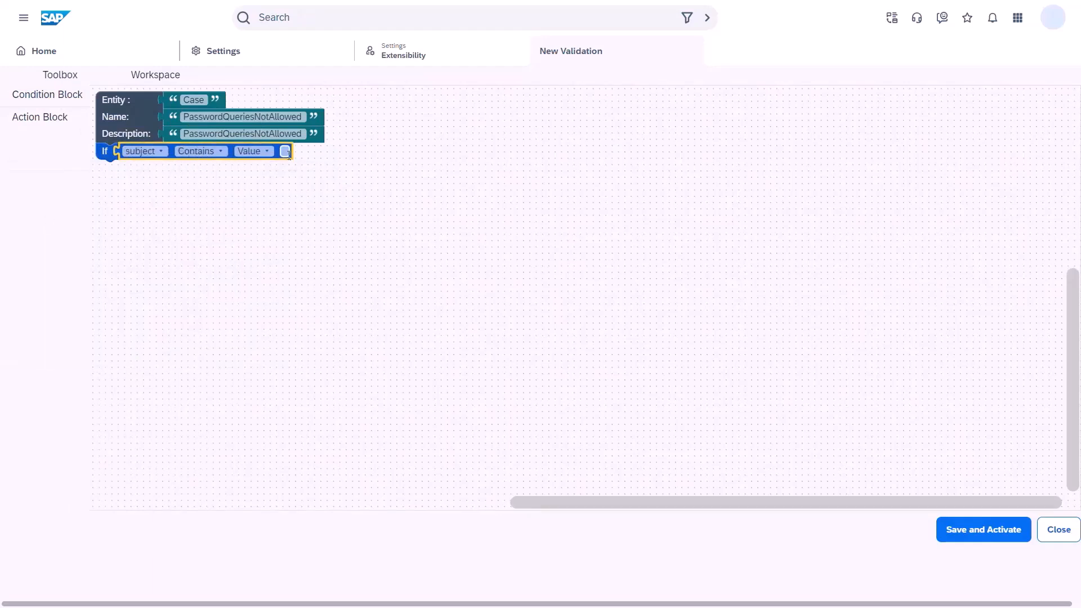
type("password")
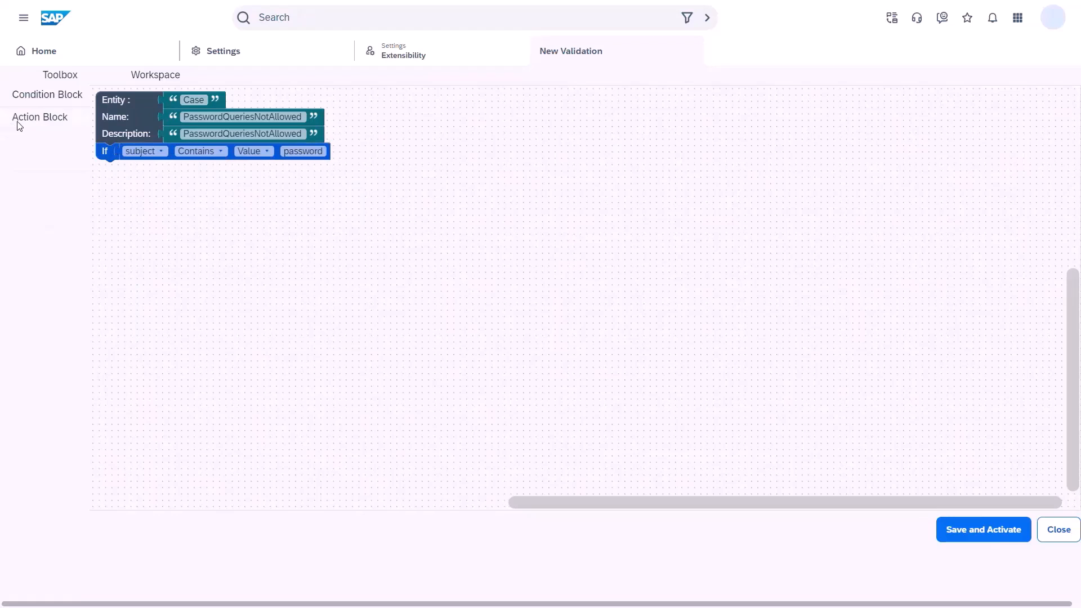
Attach a Show Error Message action stating password-related queries should not be addressed
left_click(40, 116)
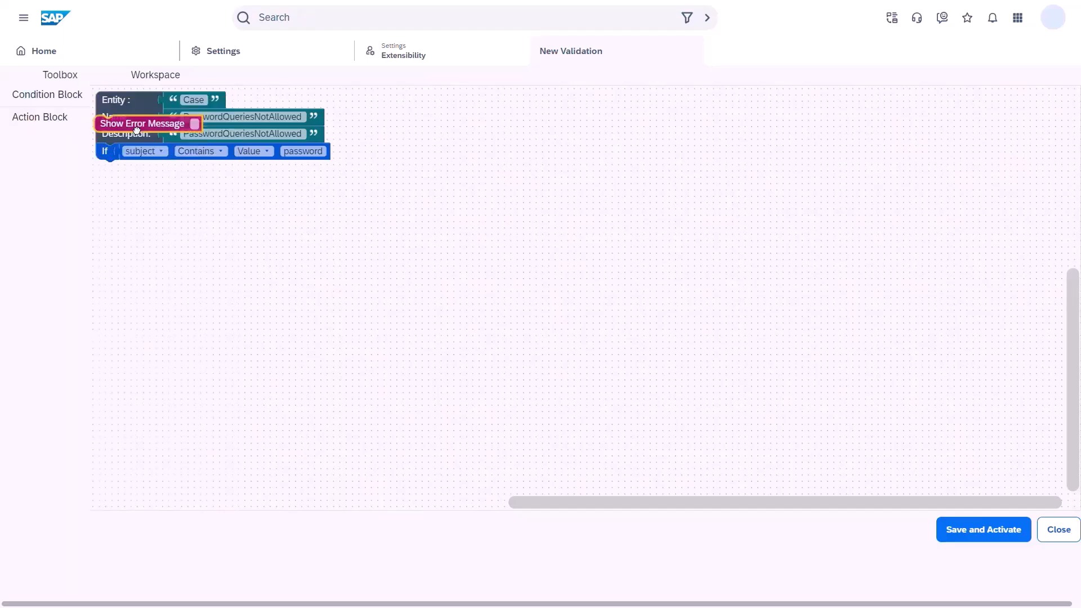
left_click_drag(143, 124, 149, 168)
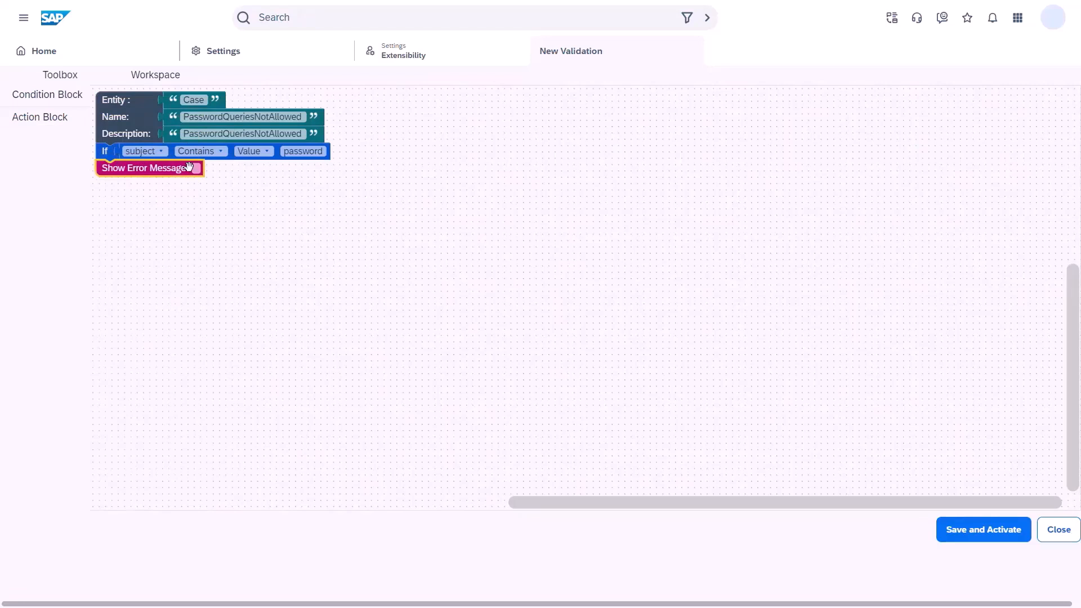
type("Password Related Queries Should not Be")
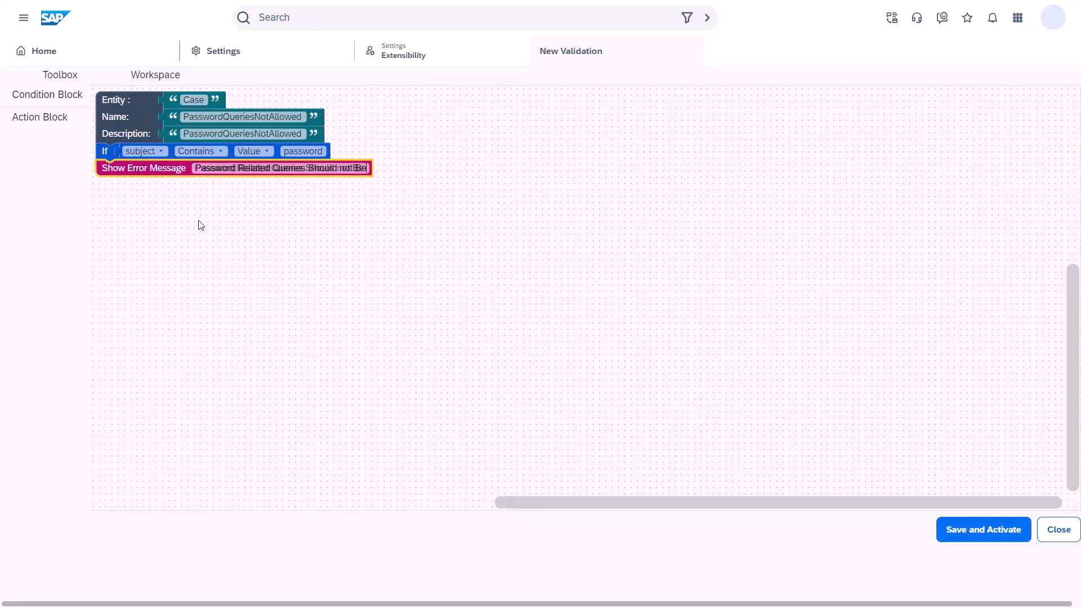
left_click(46, 95)
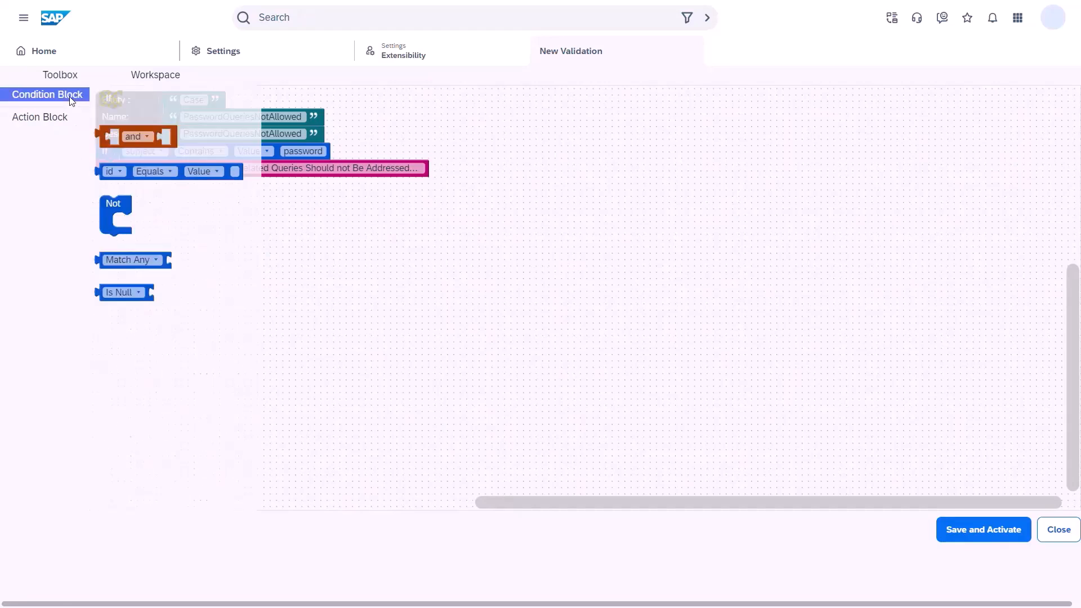
Place an empty 'or' combination block on the workspace and keep the subject condition in the If
left_click_drag(136, 137, 165, 179)
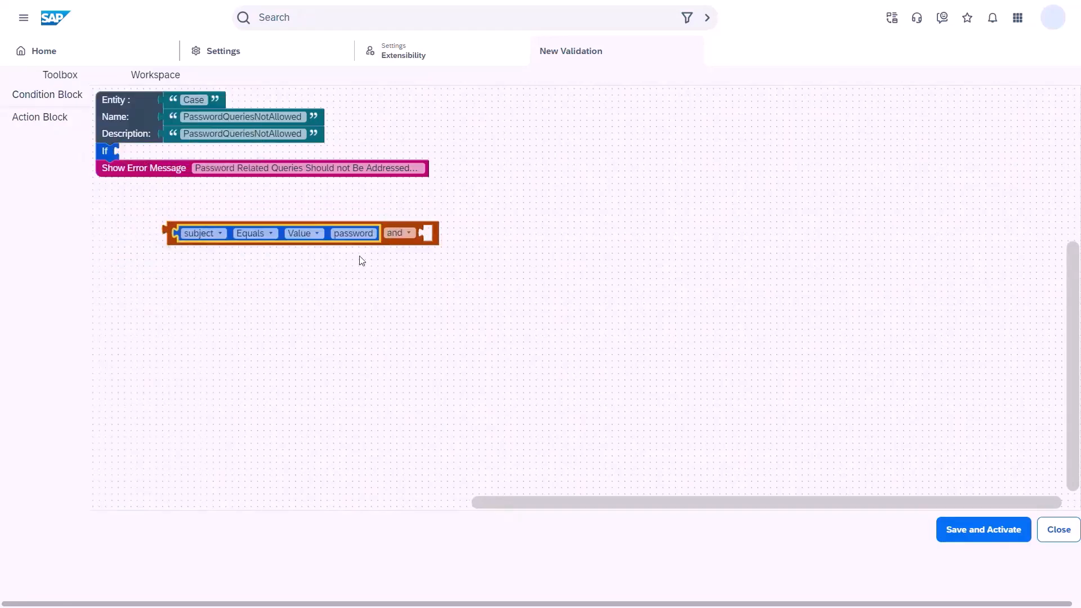
left_click(405, 232)
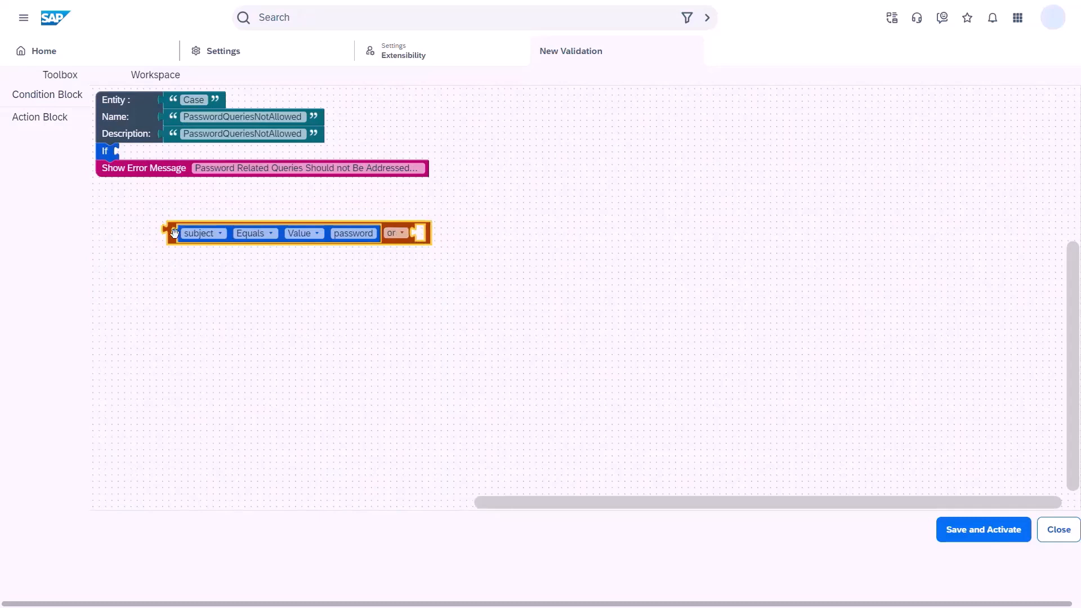
left_click_drag(200, 232, 137, 151)
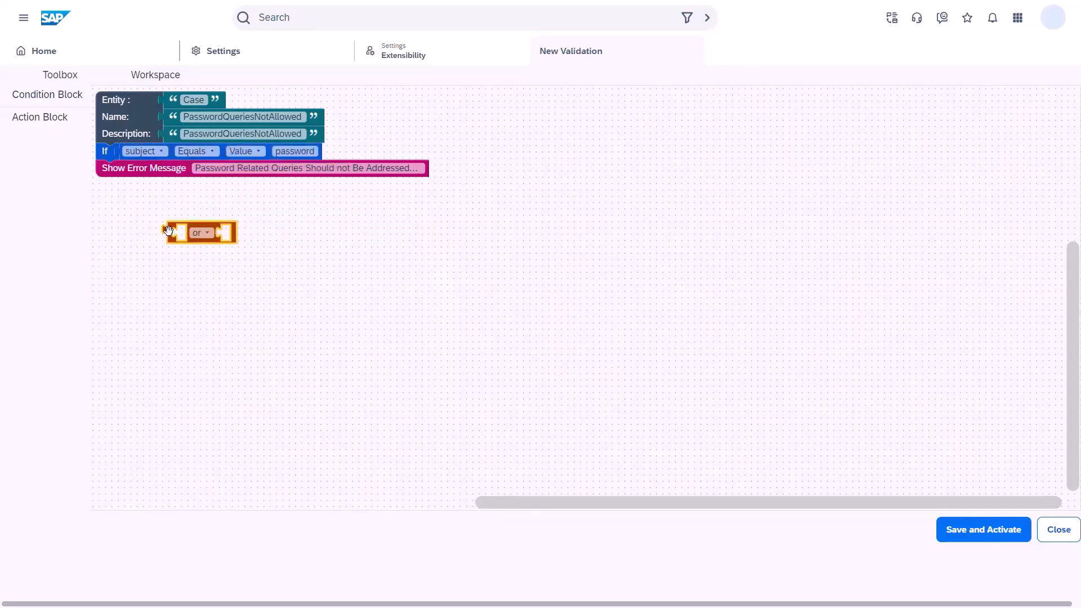